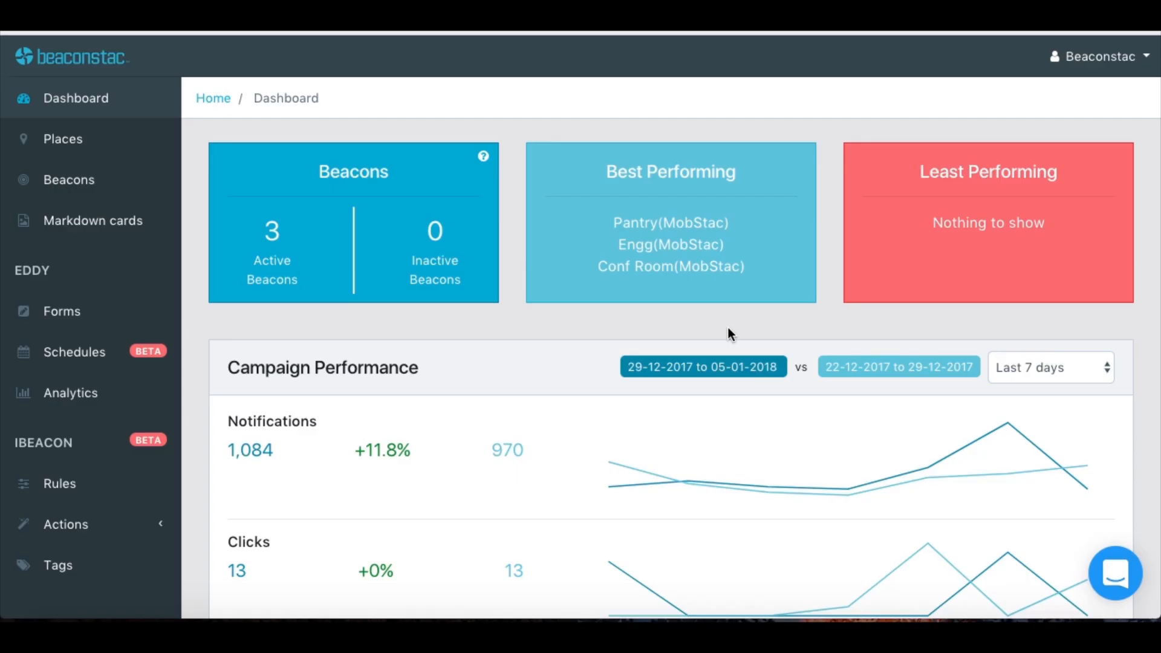
{"action": "mouse_move", "coordinate": [701, 341]}
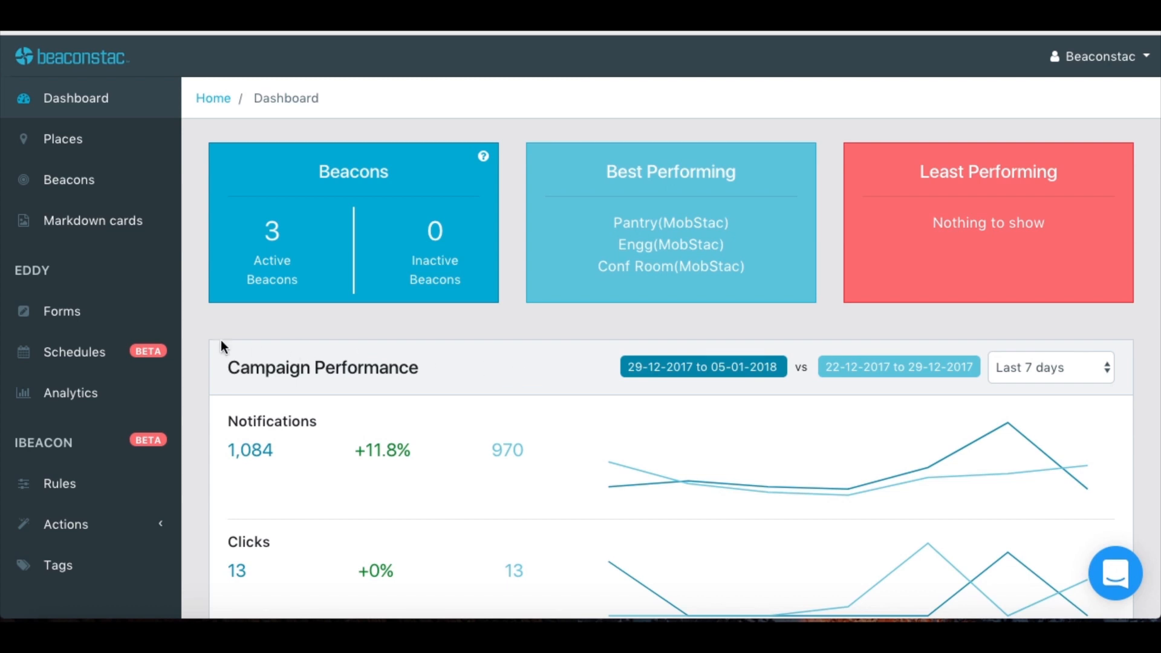
{"action": "mouse_move", "coordinate": [220, 342]}
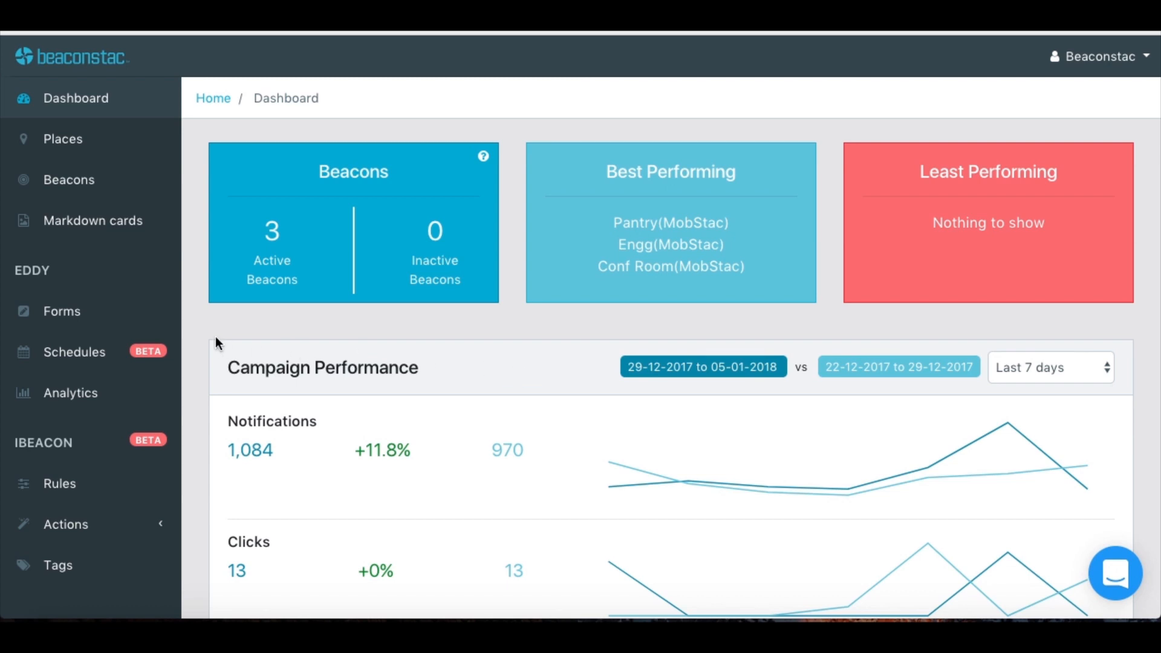
- Start a new markdown card titled 'Holiday Sale - 1' with the line 'Min 50% OFF on ALL Winter wear'
{"action": "left_click", "coordinate": [93, 220]}
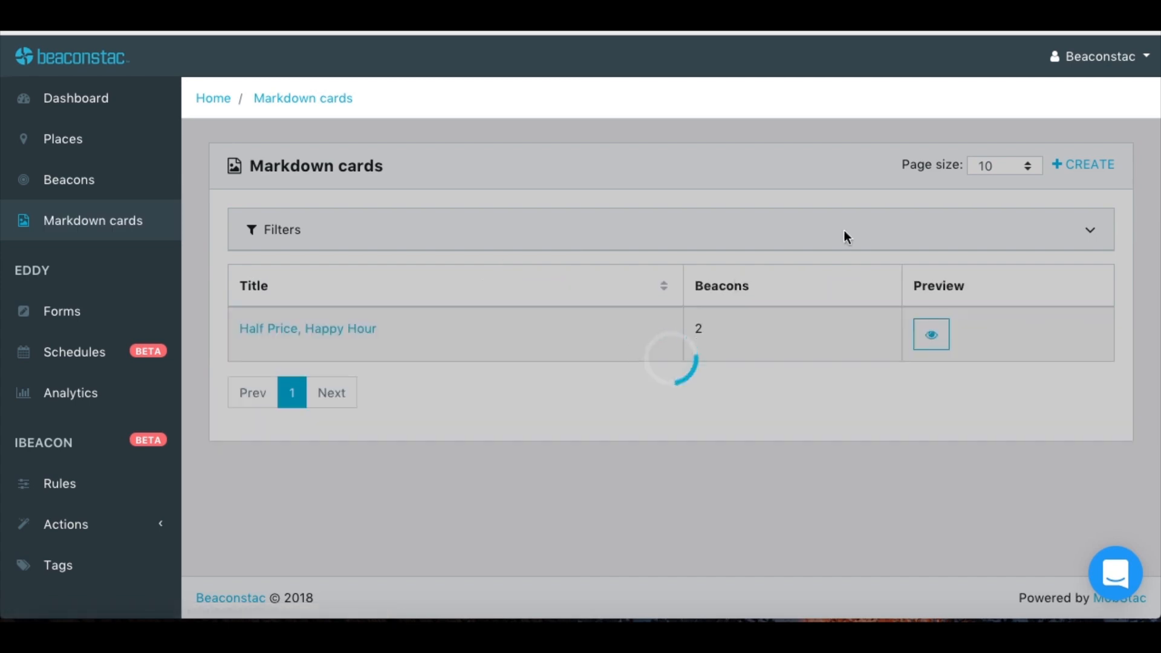
{"action": "left_click", "coordinate": [1081, 164]}
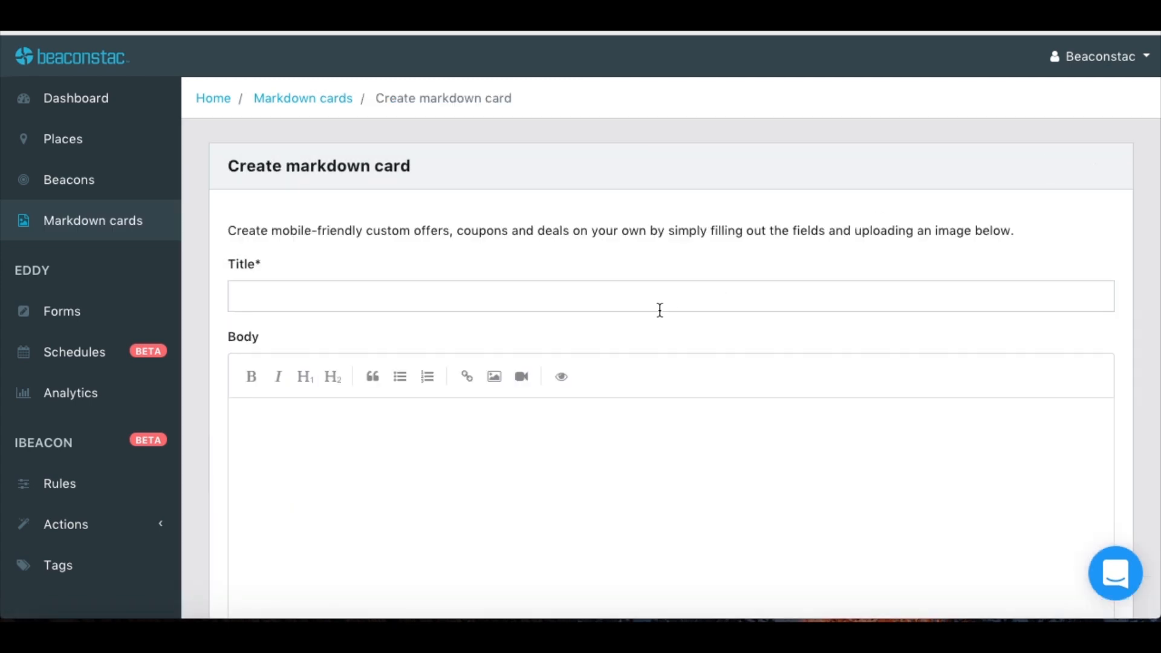
{"action": "type", "text": "Holiday S"}
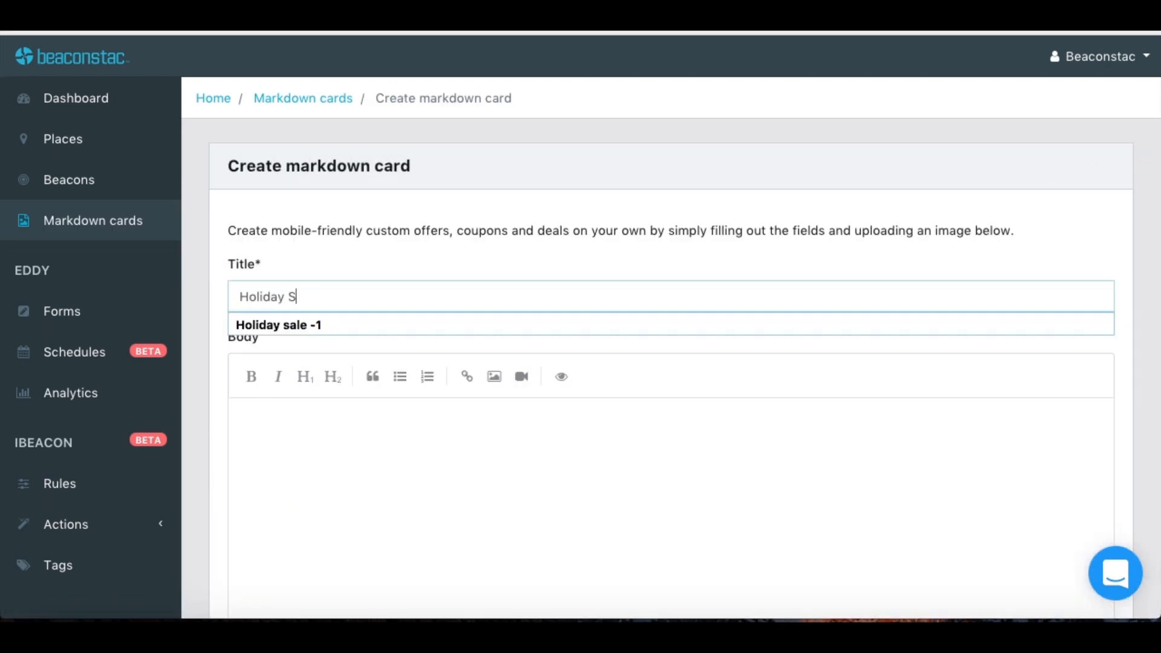
{"action": "type", "text": "Min"}
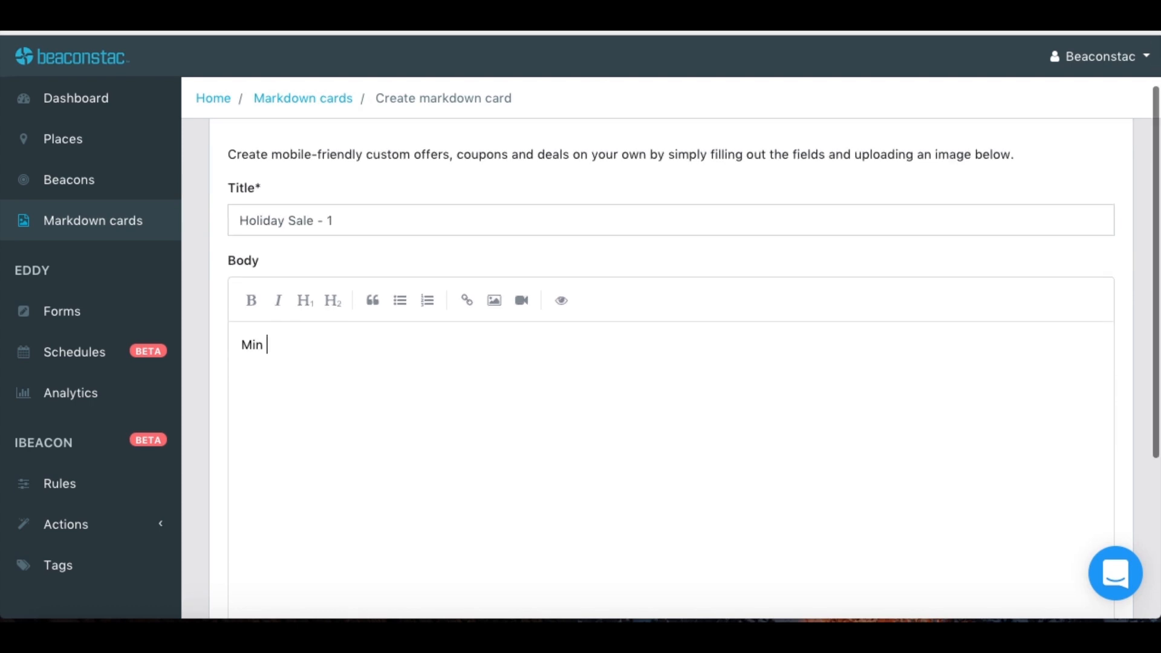
{"action": "type", "text": "50% OFF on ALL Winter wear"}
{"action": "type", "text": "Stay"}
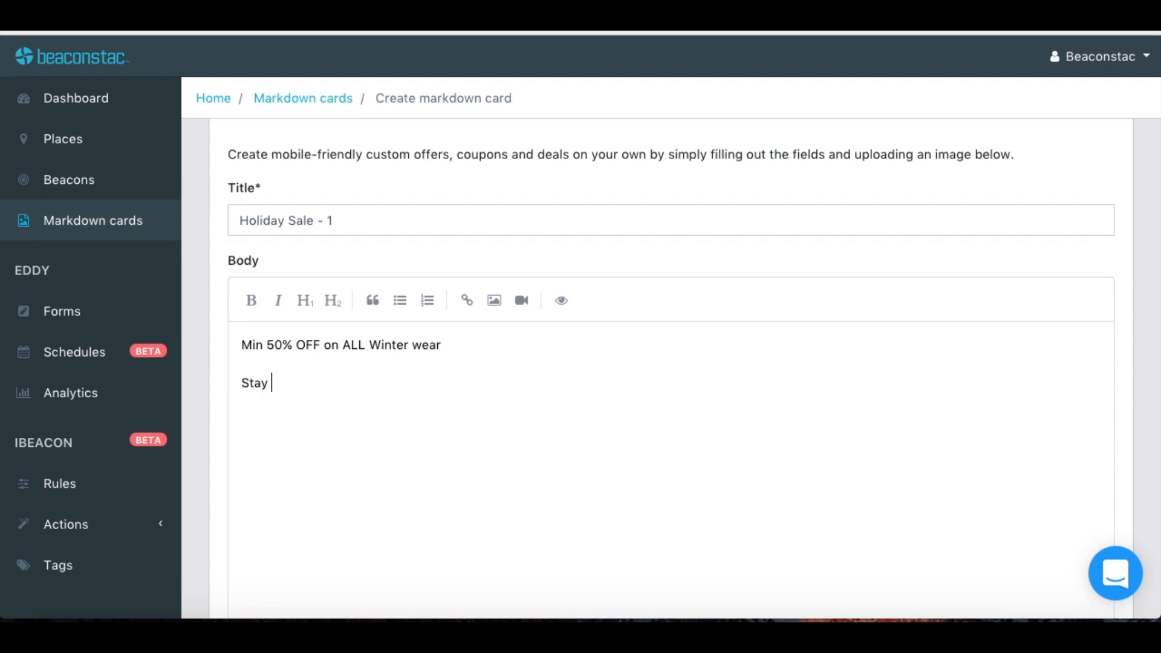
- Add 'Stylish this winter with this epic sale in the Eastside stores' and format the heading and bold text
{"action": "type", "text": "Stylish this winter"}
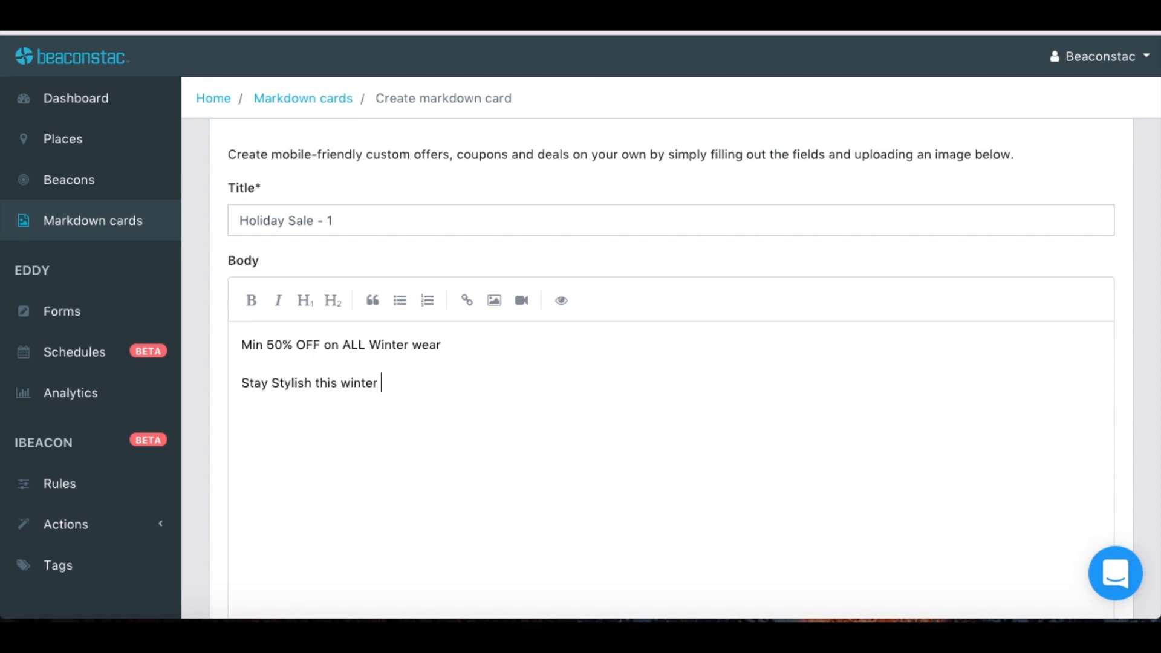
{"action": "type", "text": "with this epic sale"}
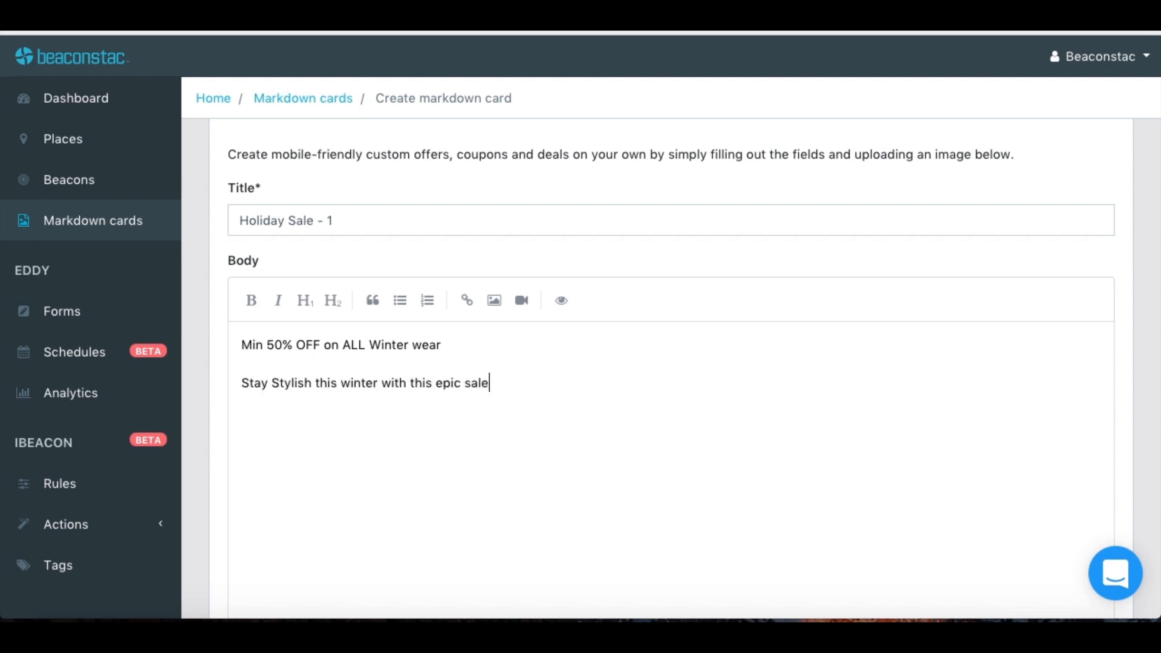
{"action": "type", "text": "in the Eastside stores. Hurry!"}
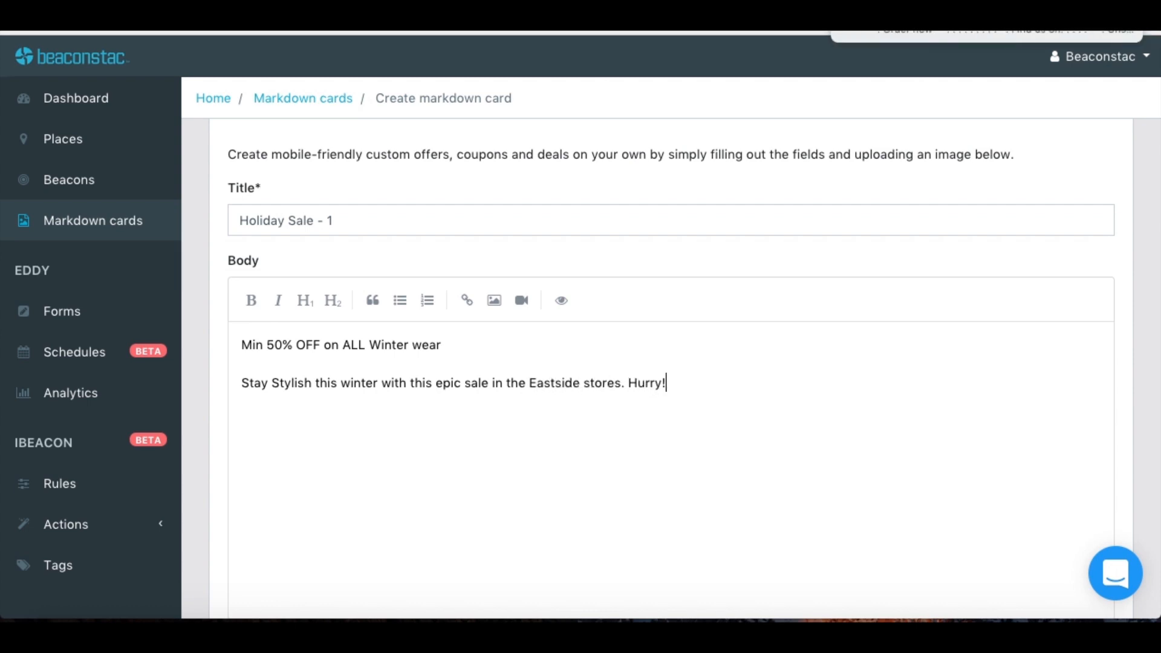
{"action": "left_click", "coordinate": [331, 300]}
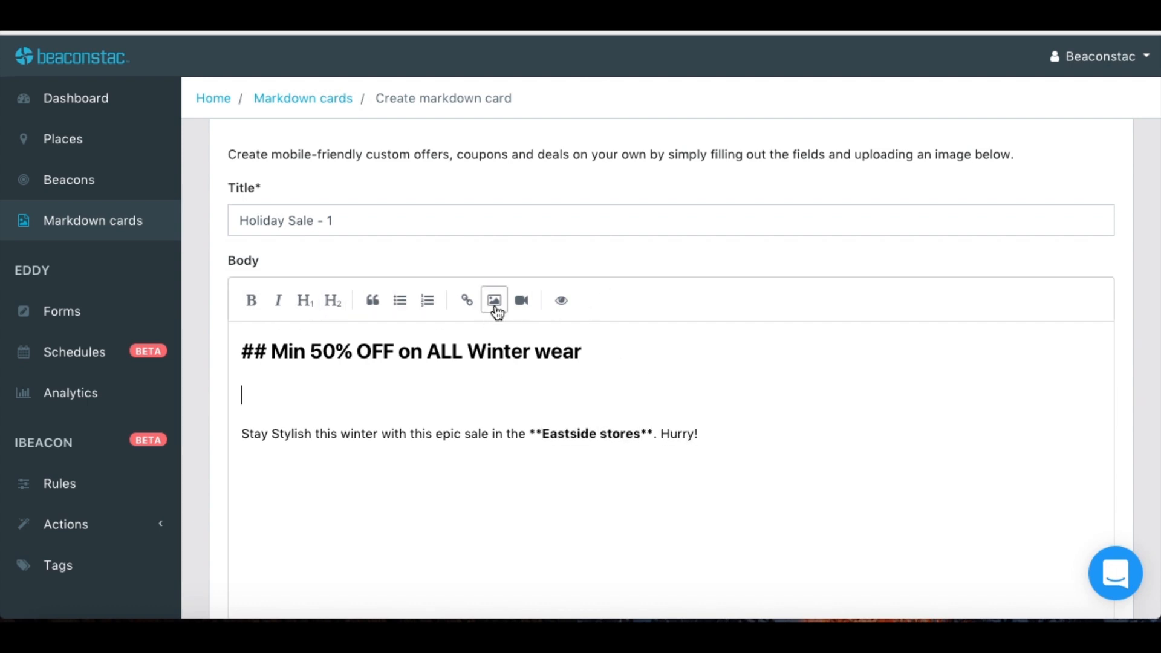
- Insert an uploaded image and a 'SHOP NOW' line into the card body
{"action": "left_click", "coordinate": [494, 300]}
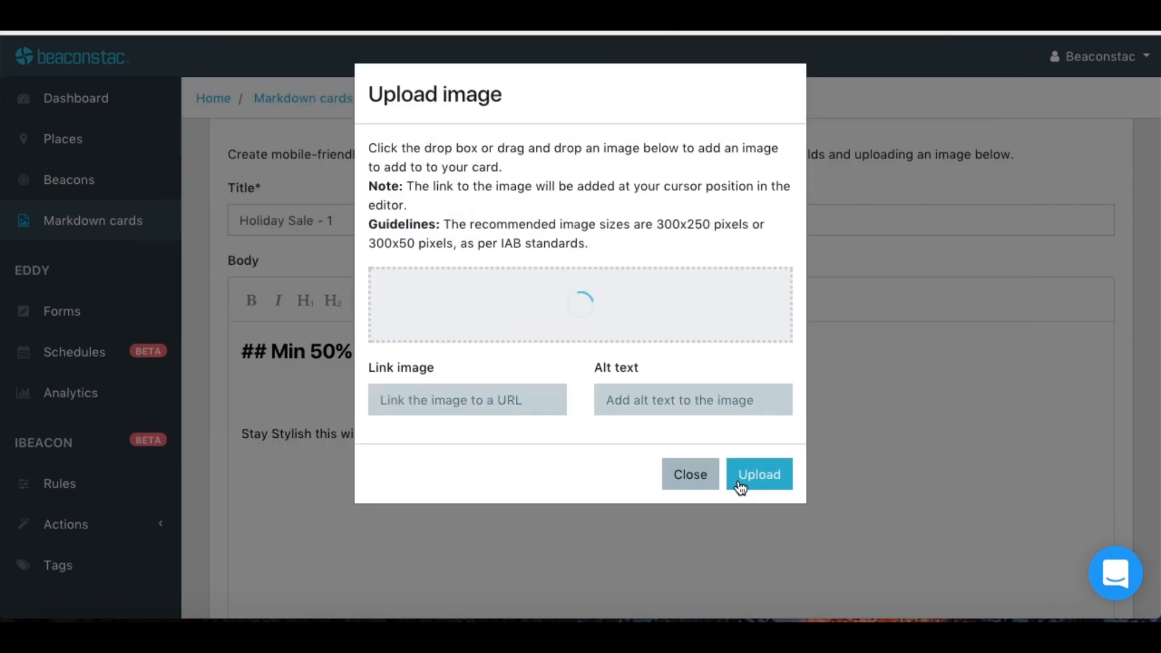
{"action": "left_click", "coordinate": [760, 475]}
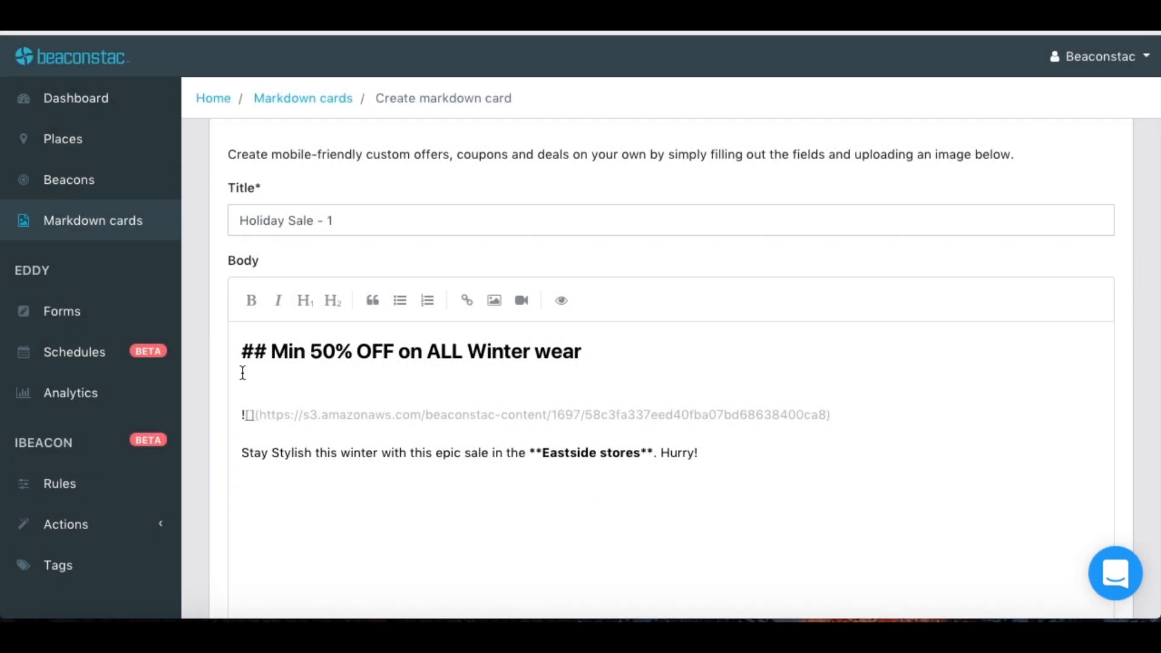
{"action": "type", "text": "SHOP NOW"}
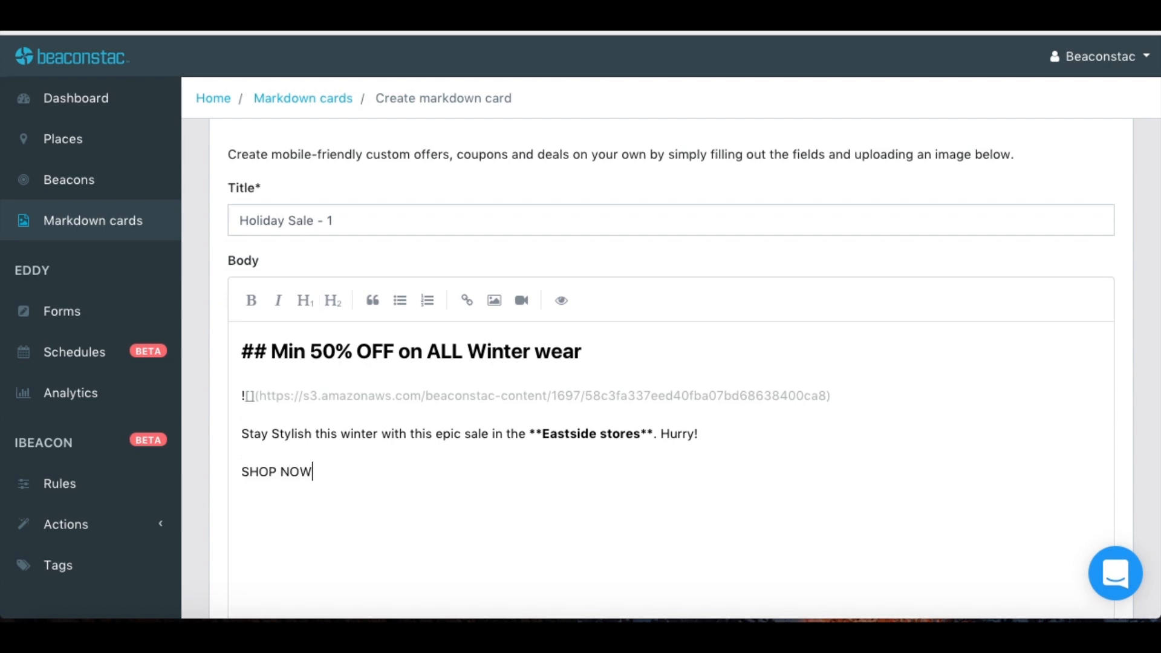
{"action": "left_click", "coordinate": [465, 300]}
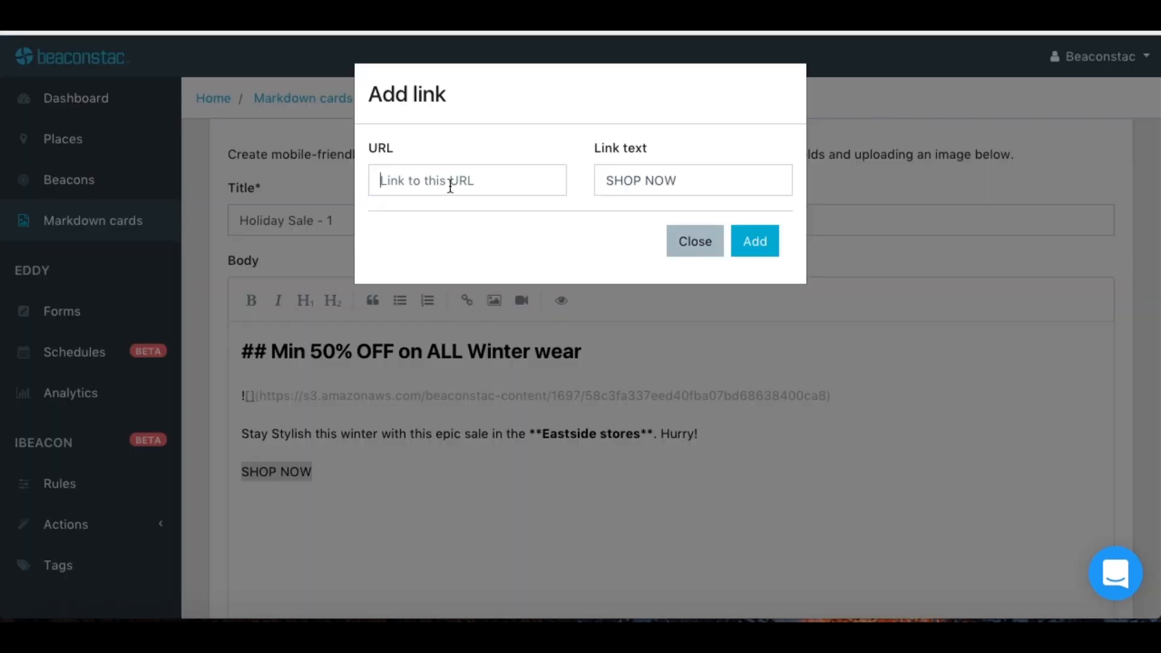
{"action": "left_click", "coordinate": [755, 240]}
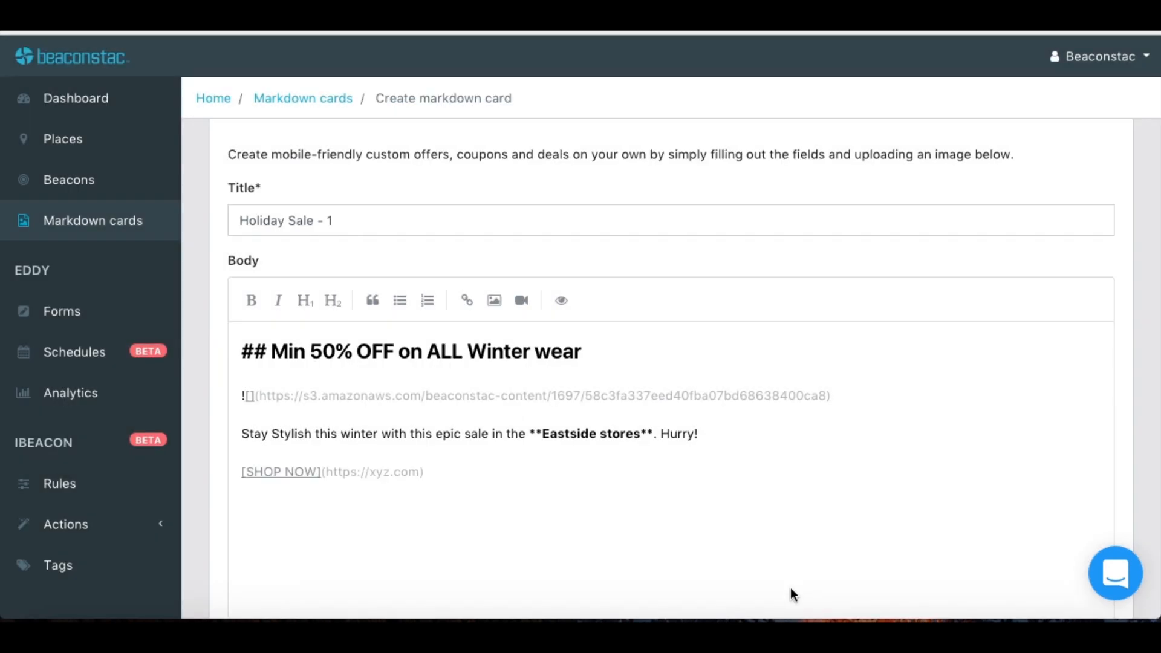
{"action": "left_click", "coordinate": [560, 300]}
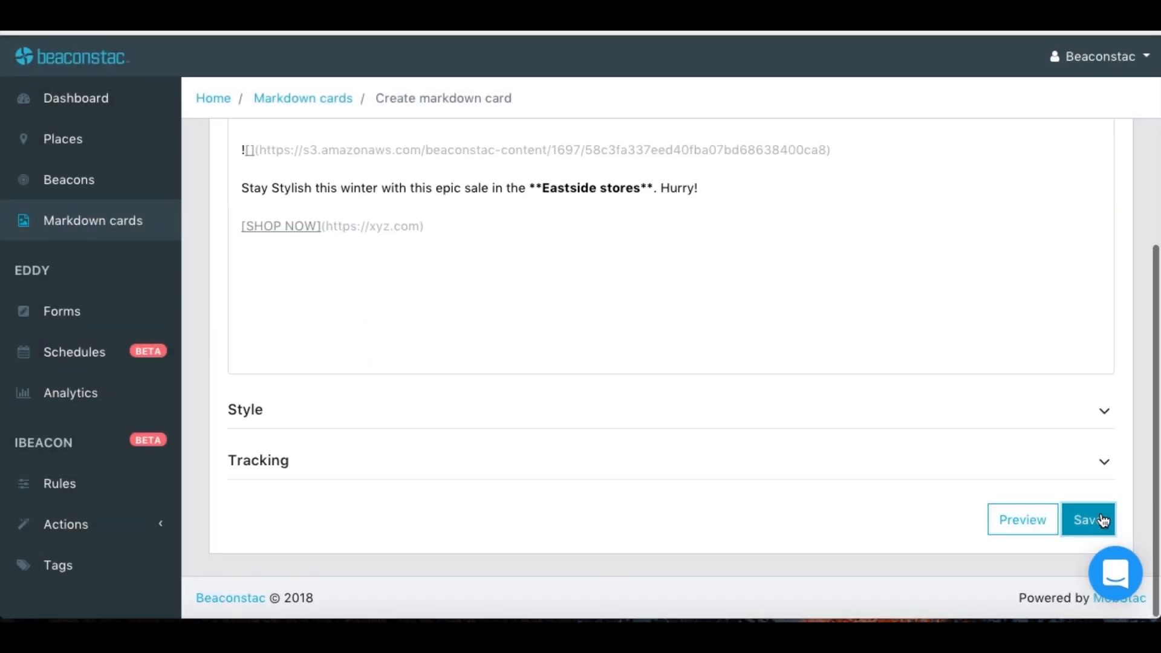
- Assign 'Holiday Sale - 1' as a beacon's Eddystone campaign card and clear the old notification title
{"action": "scroll", "scroll_direction": "up", "scroll_amount": 3}
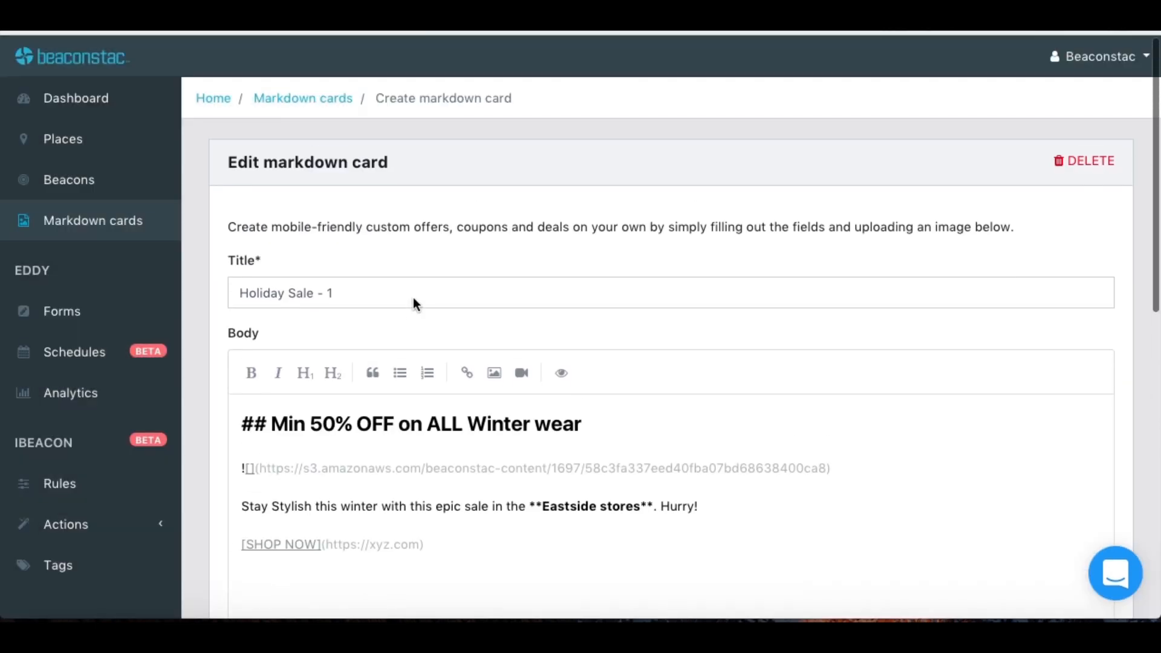
{"action": "mouse_move", "coordinate": [148, 211]}
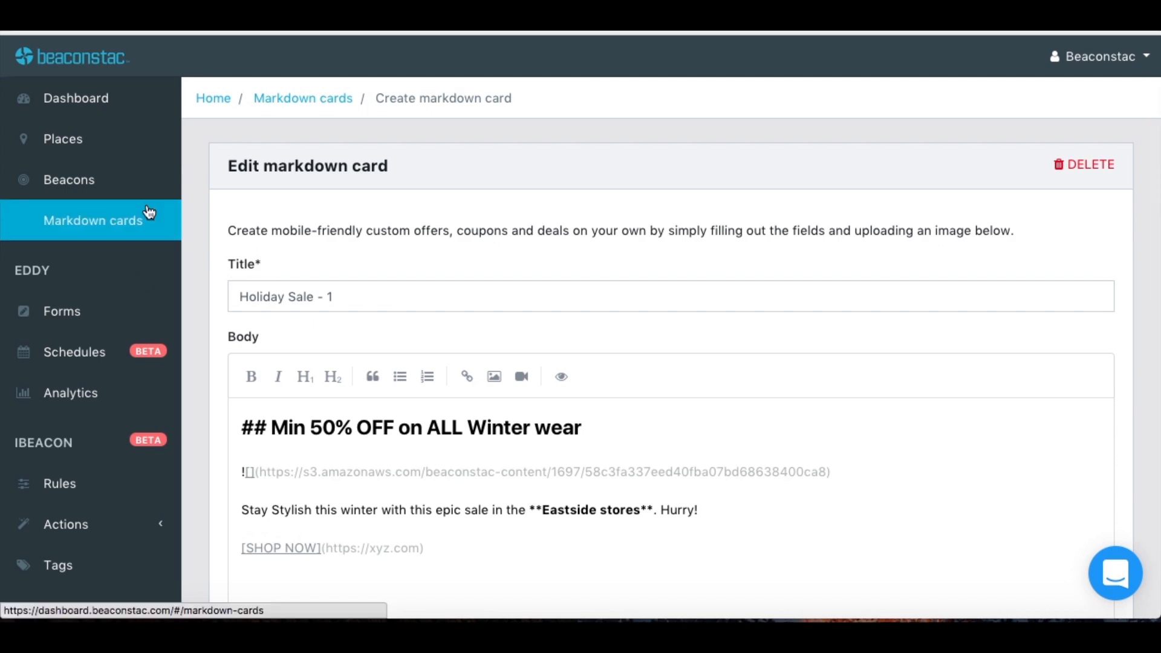
{"action": "left_click", "coordinate": [68, 179]}
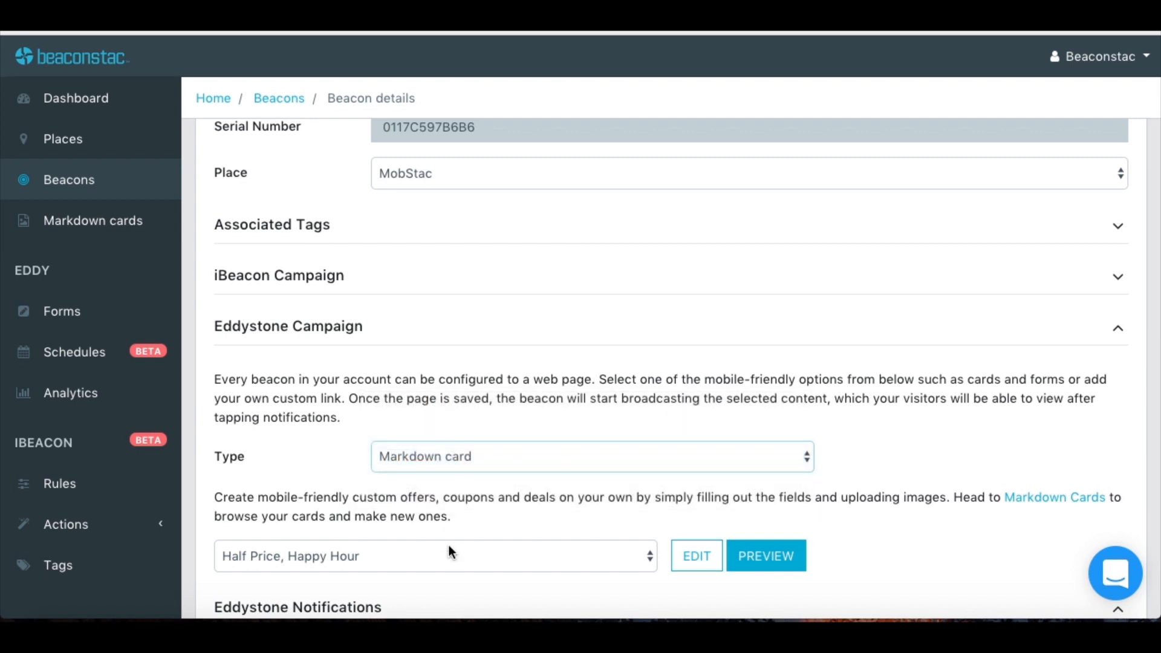
{"action": "left_click", "coordinate": [436, 556]}
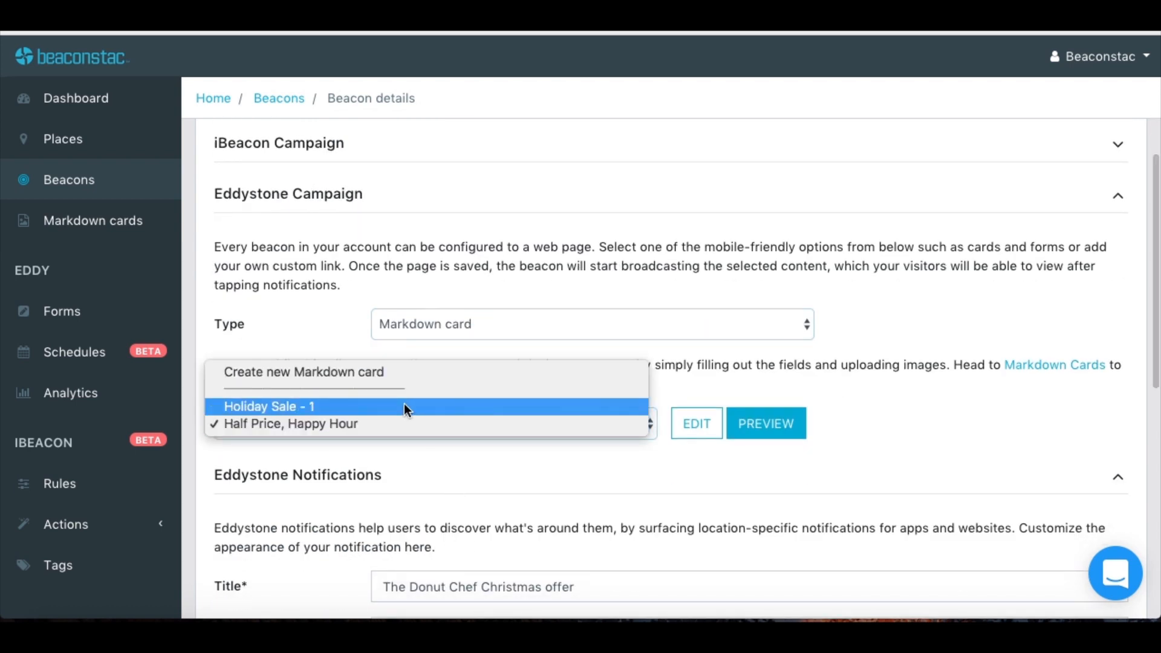
{"action": "left_click", "coordinate": [269, 407]}
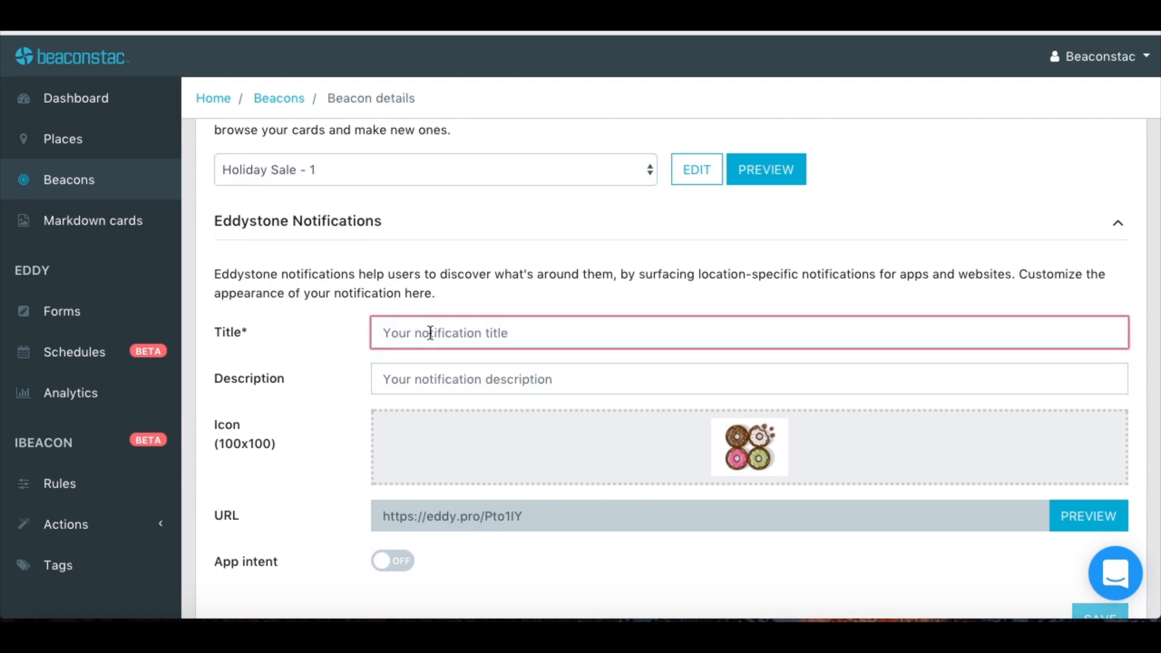
- Save the notification 'Min 50% OFF on ALL Winter wear' with description 'Grab it before the Sale Ends. Hurry!'
{"action": "type", "text": "Min 50% OFF on ALL Winter wear"}
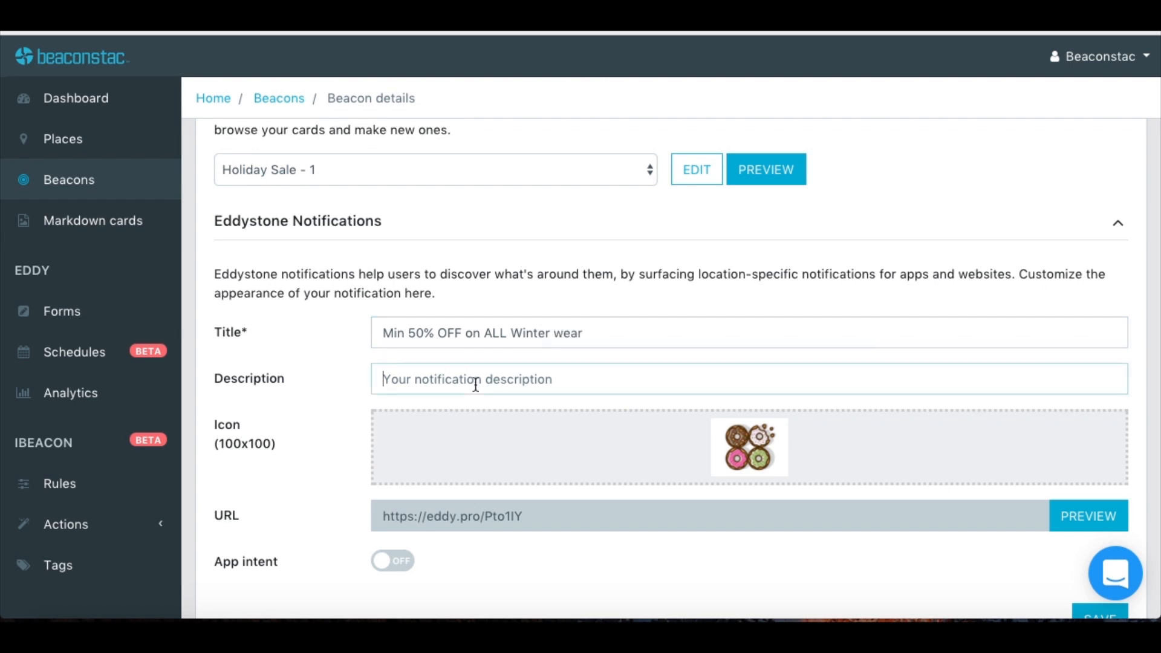
{"action": "type", "text": "Grab it before the Sale"}
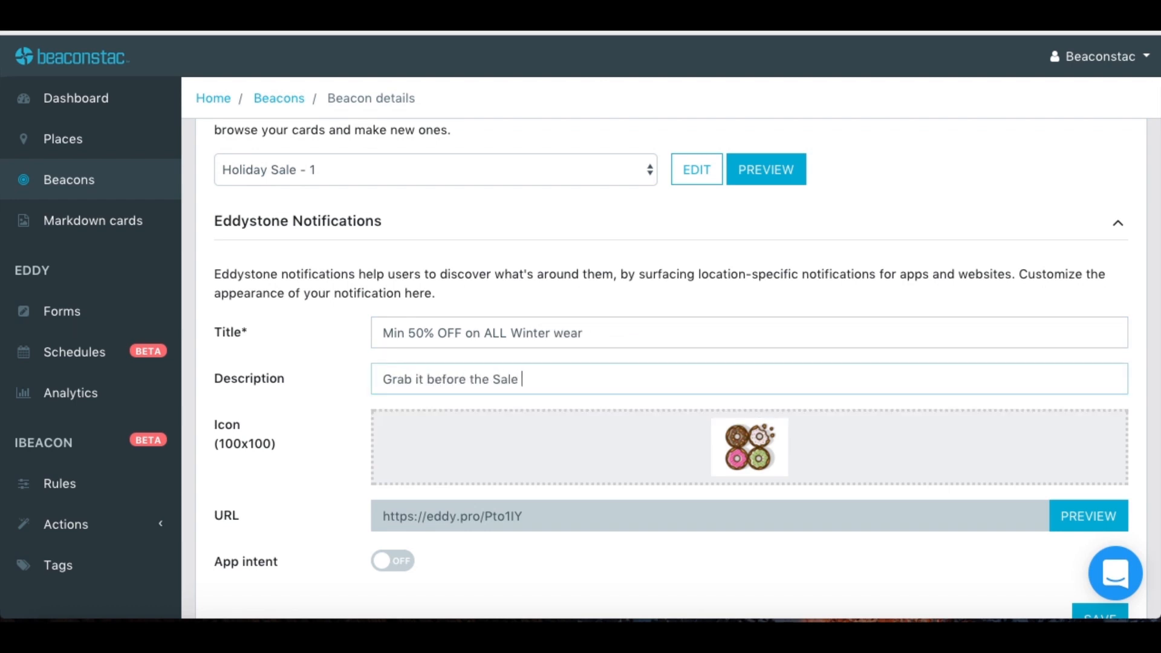
{"action": "type", "text": "Ends. Hurr"}
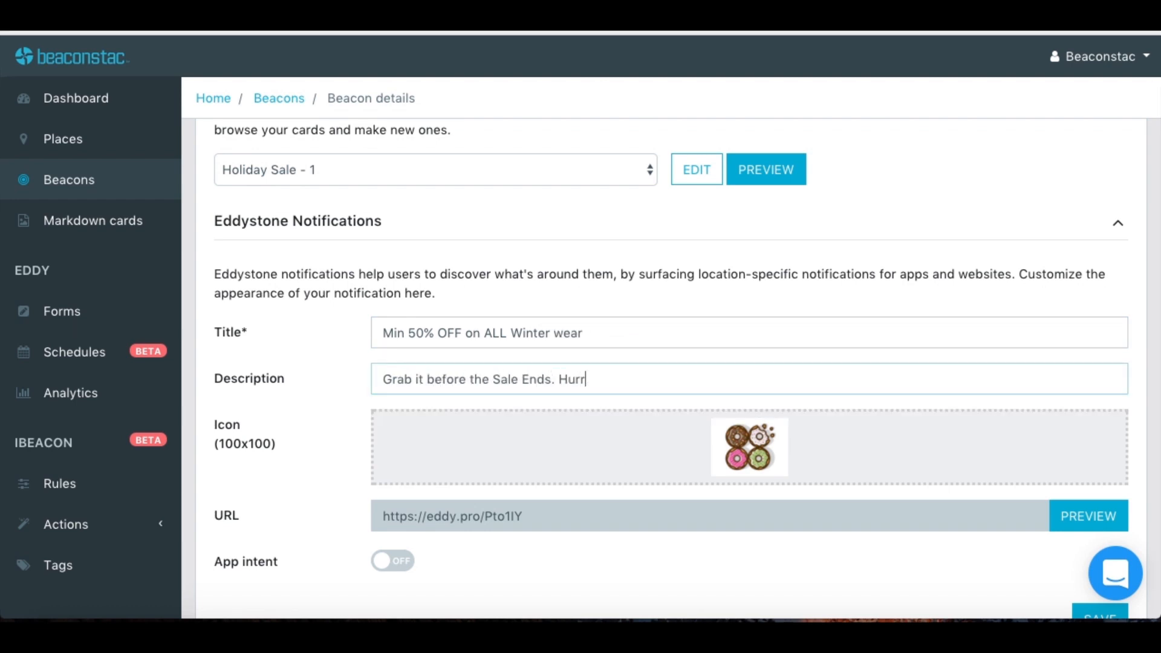
{"action": "left_click", "coordinate": [1100, 497]}
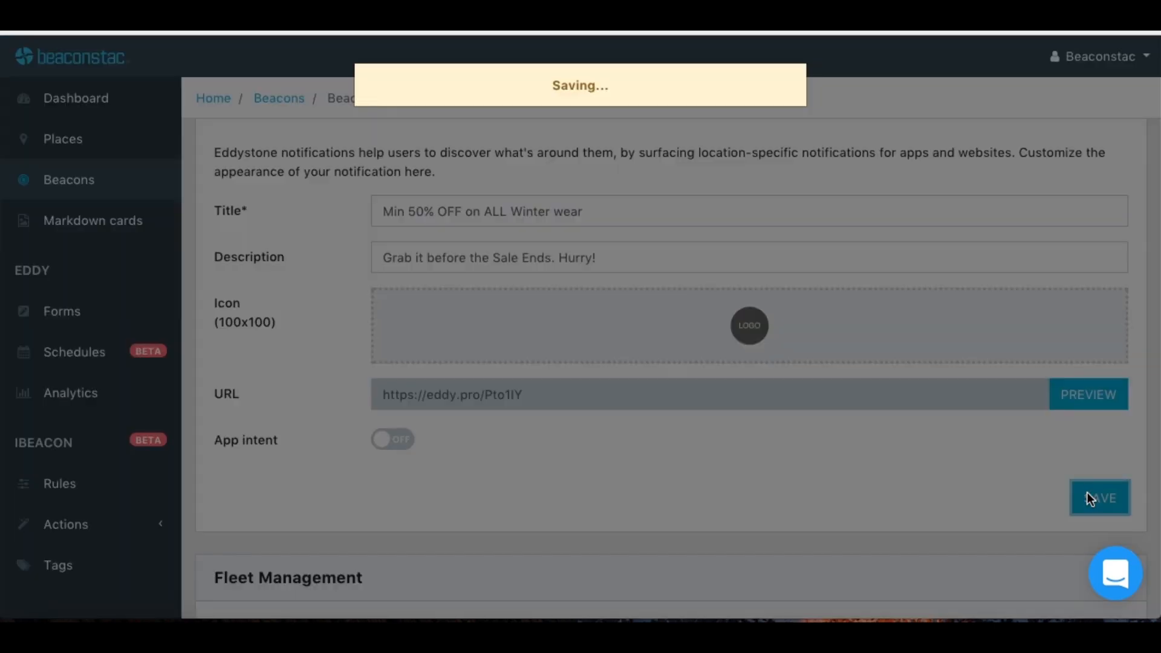
{"action": "left_click", "coordinate": [1099, 497]}
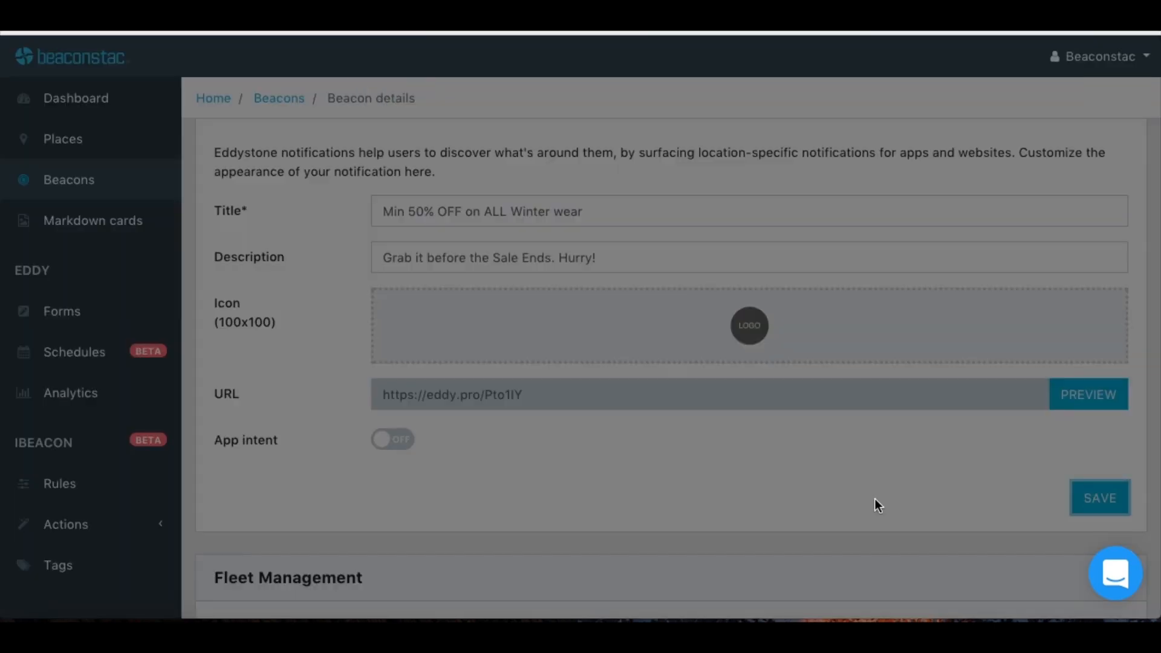
{"action": "left_click", "coordinate": [1088, 395]}
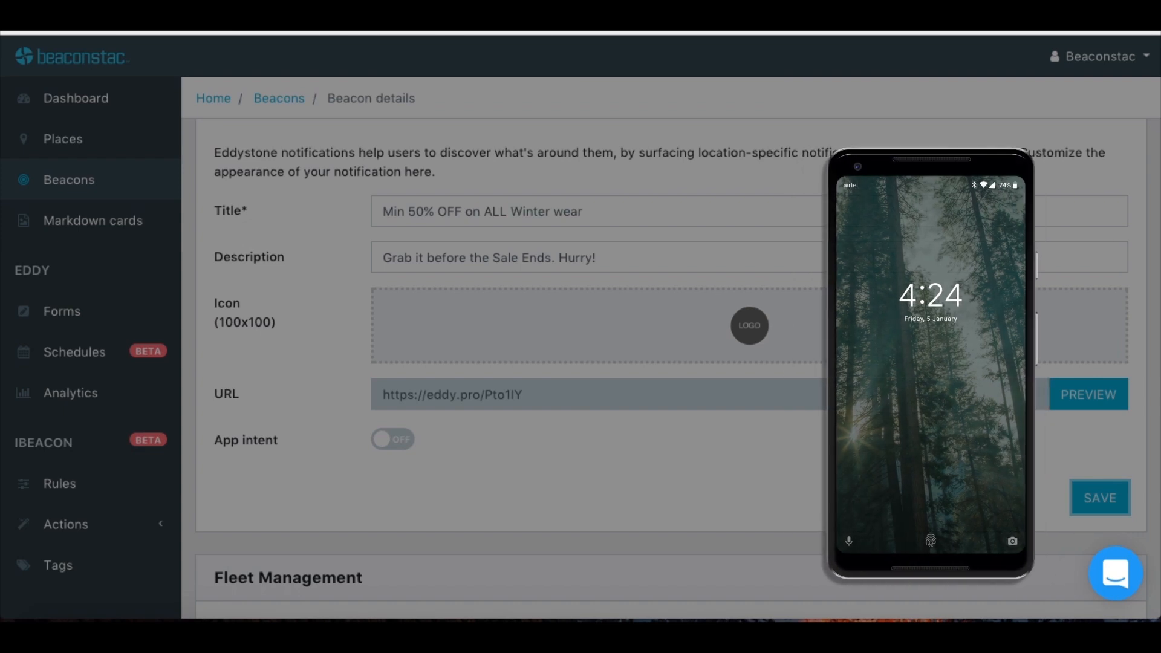